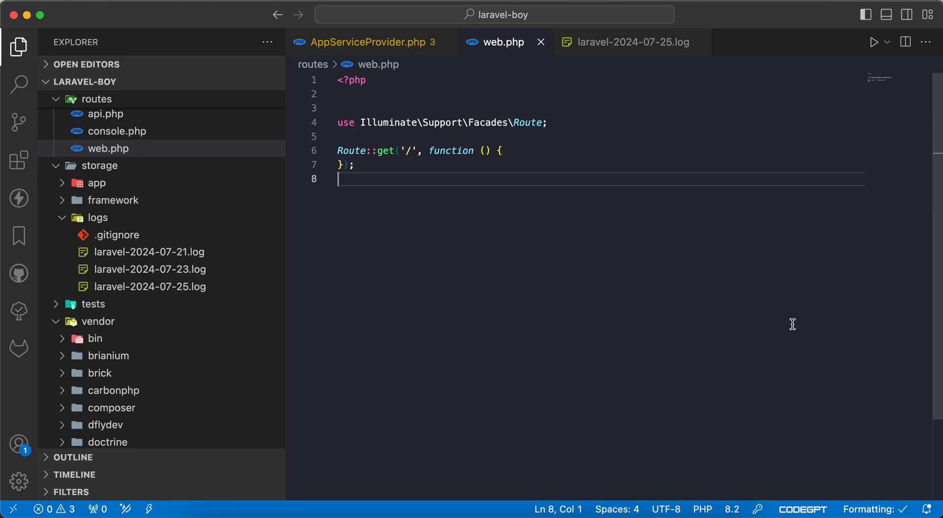
Step: Dismiss the Quick Open search for 'evens' and bring up a terminal in laravel-boy
text(evens)
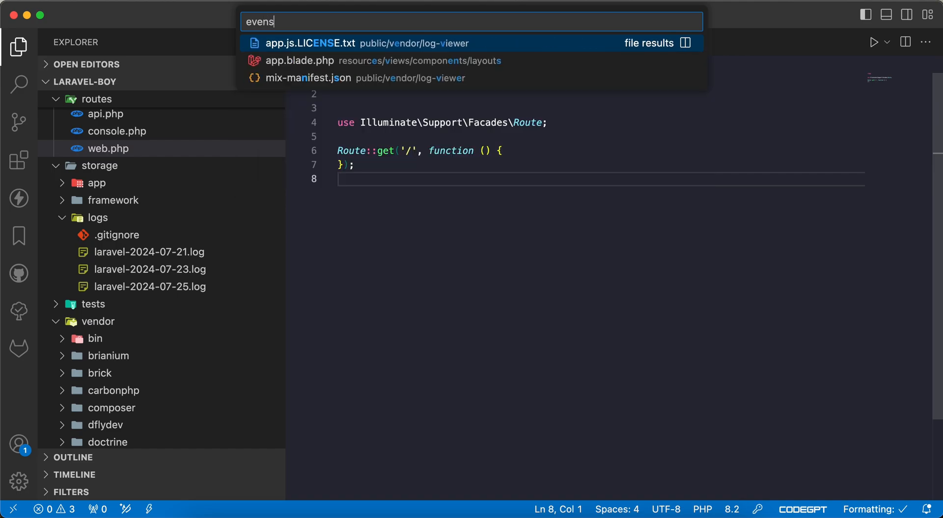
key(Escape)
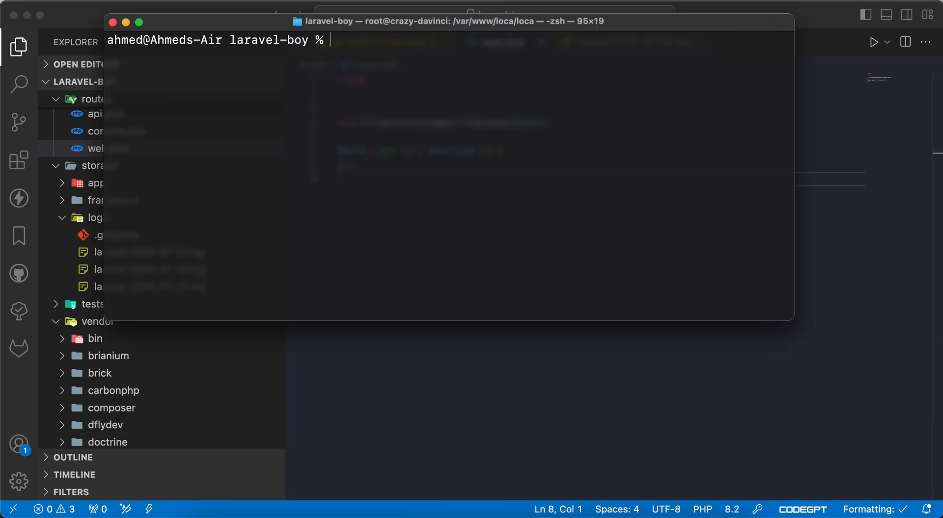
Step: Generate UserCreated and UserDeleted event classes via art make:event, then clear the screen
text(art make:event)
text(UserCreatee)
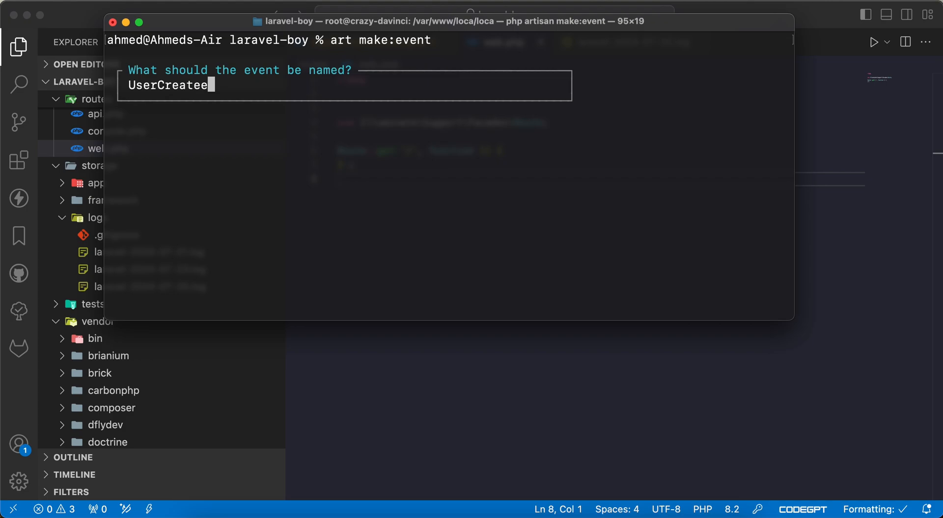
key(Return)
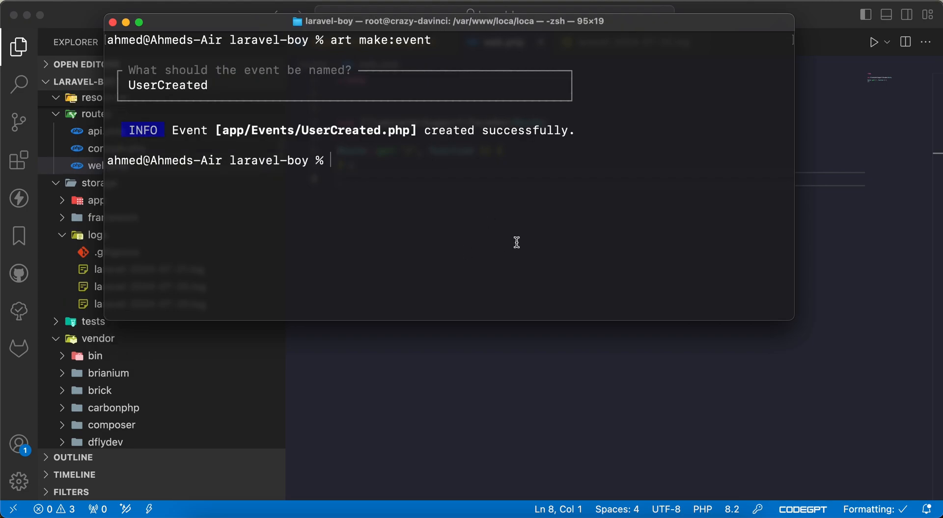
text(art make:event)
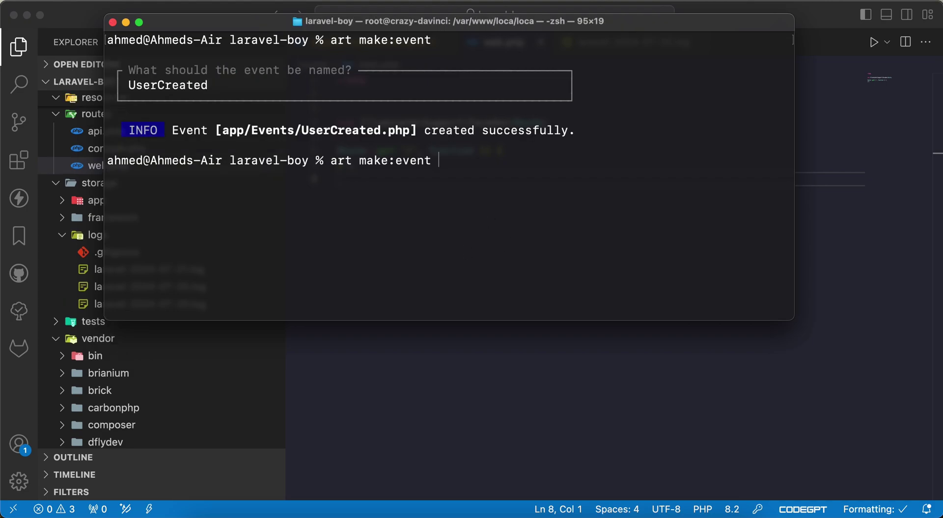
text(UserDele)
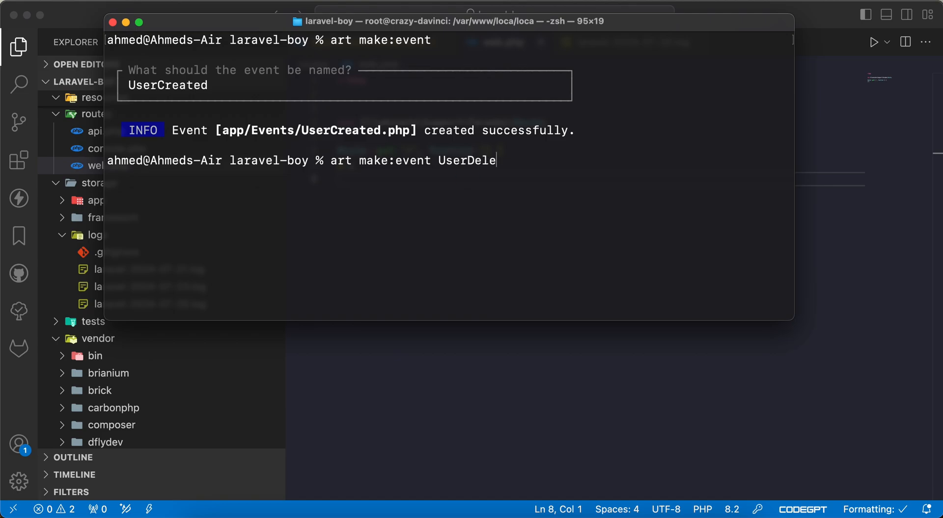
key(Return)
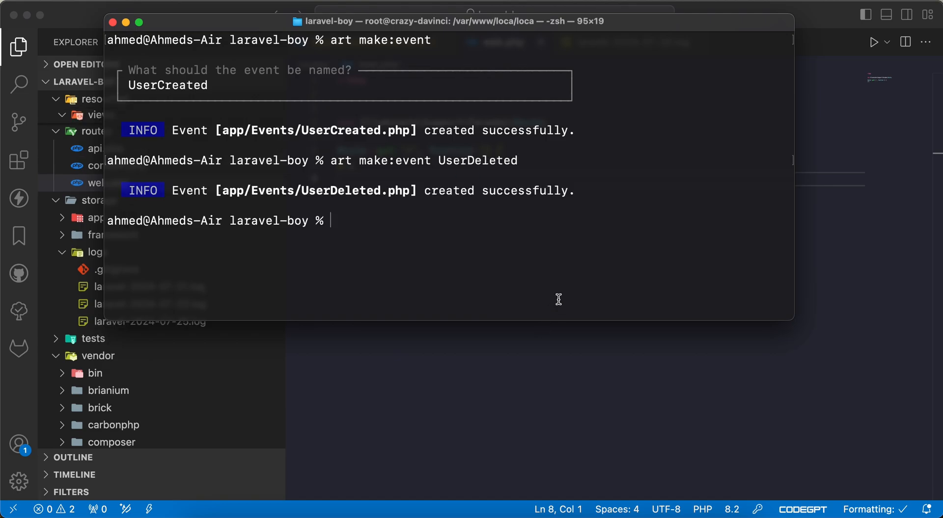
text(clear)
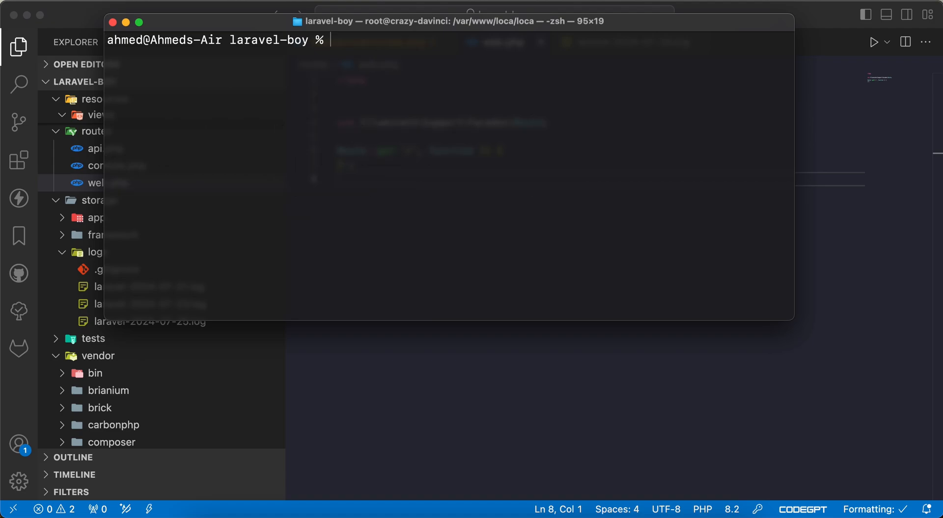
Step: Create the SendMail listener with art make:listener, choosing UserCreated as its event
text(a)
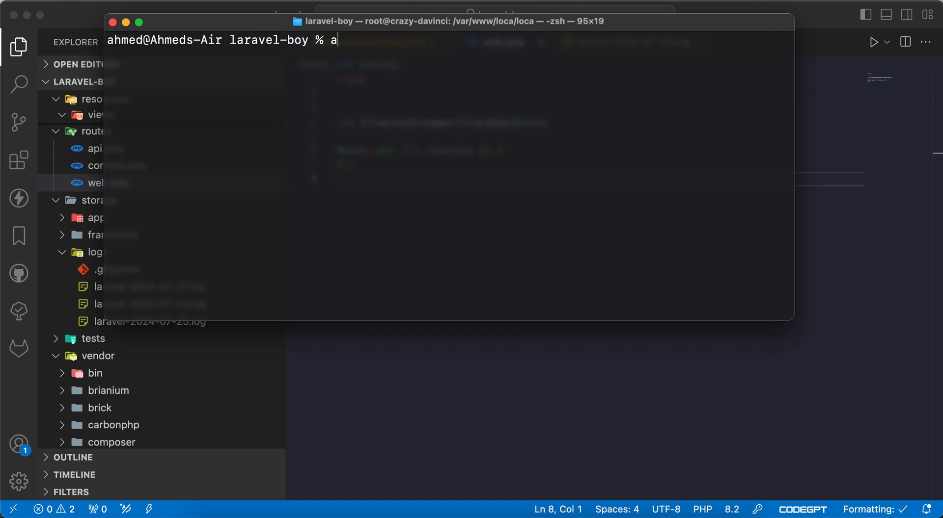
text(rt make)
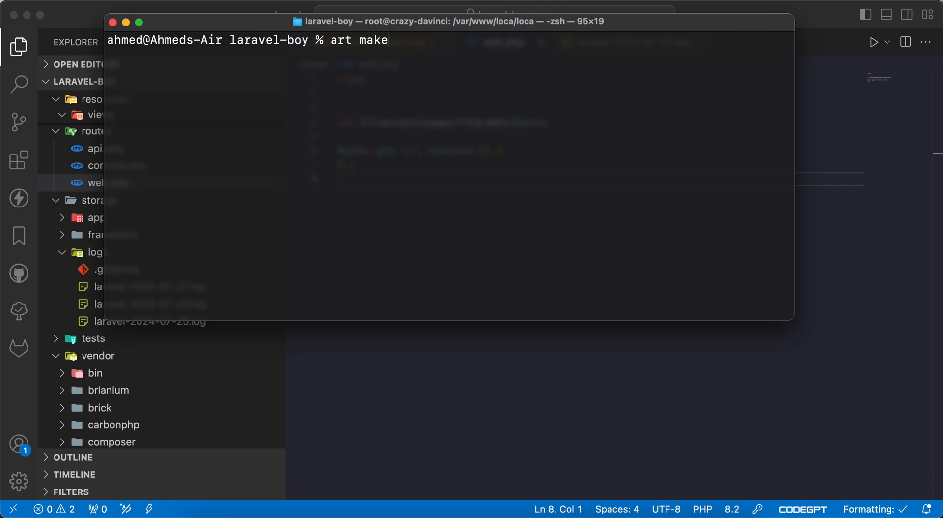
key(Return)
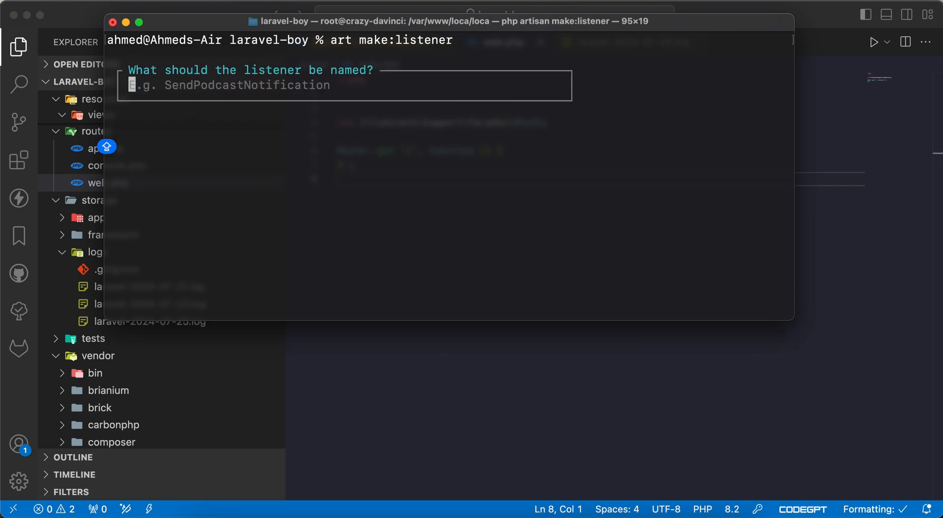
text(SendMail)
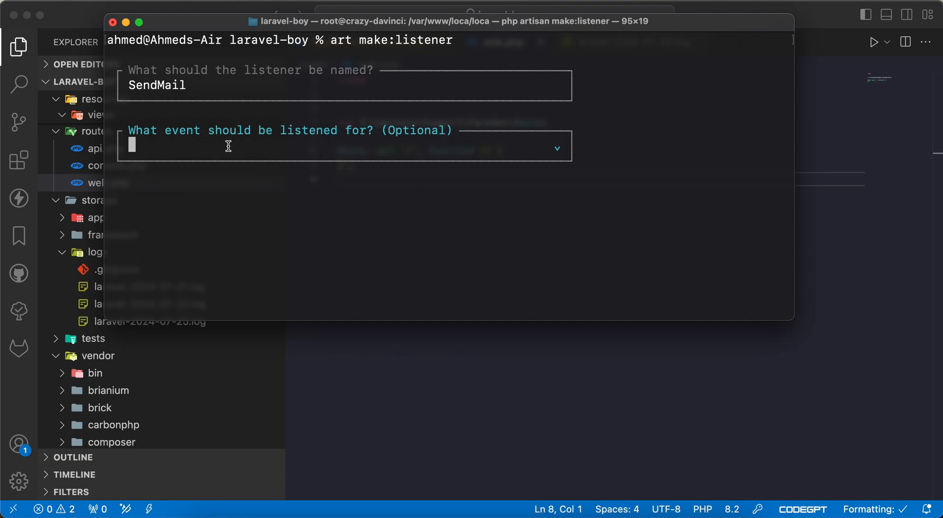
text(UserC)
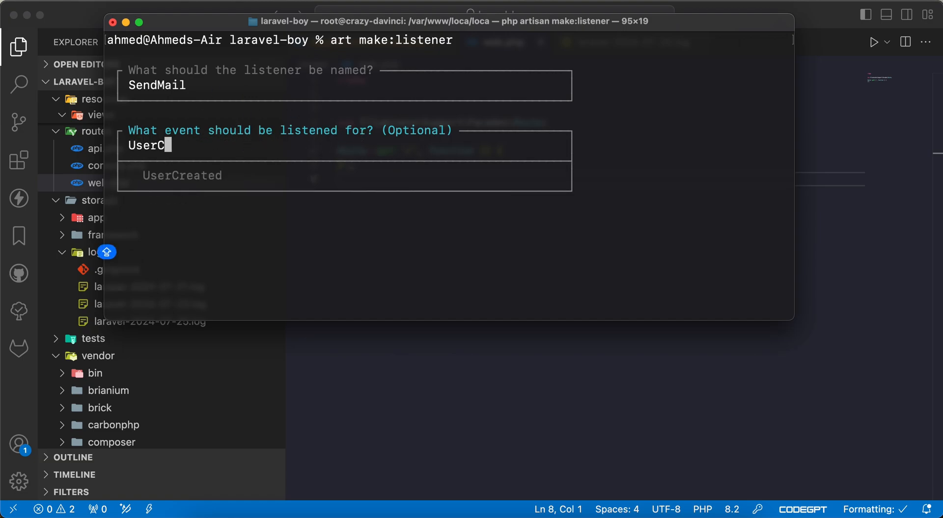
key(Return)
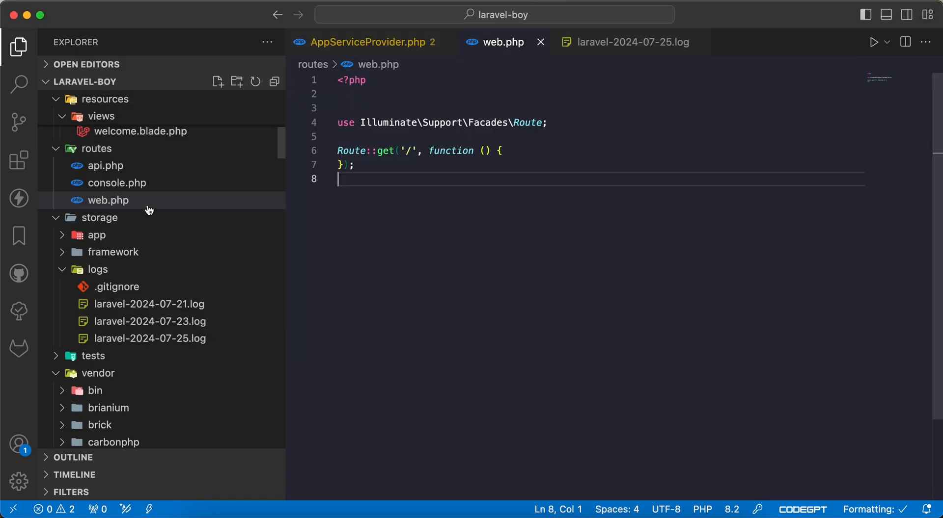
Step: Replace the handle() comment in SendMail.php with logger()->info(class_basename($event)), then return to web.php
scroll(up, 3)
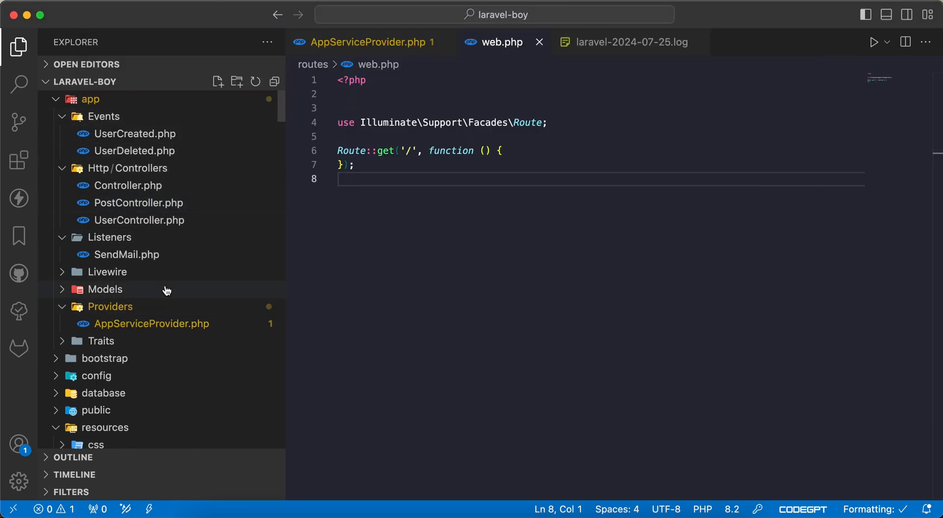
click(126, 255)
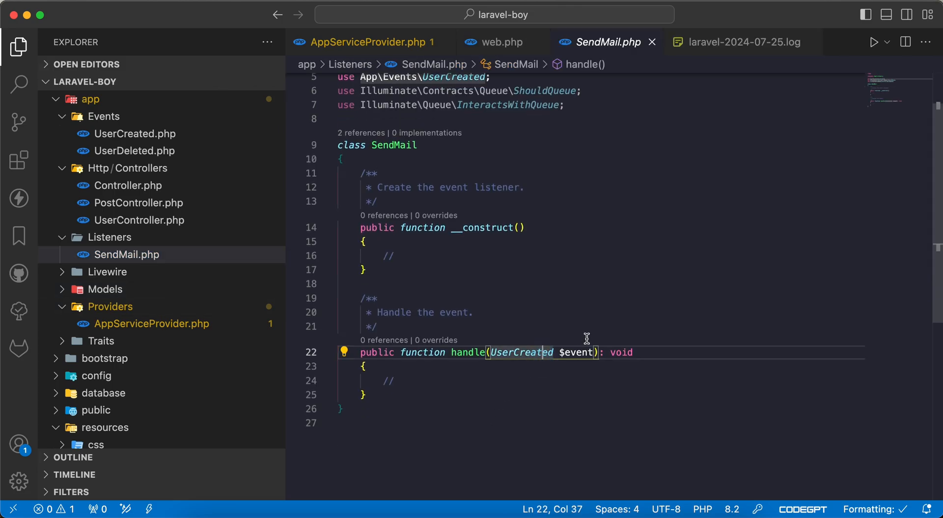
click(378, 326)
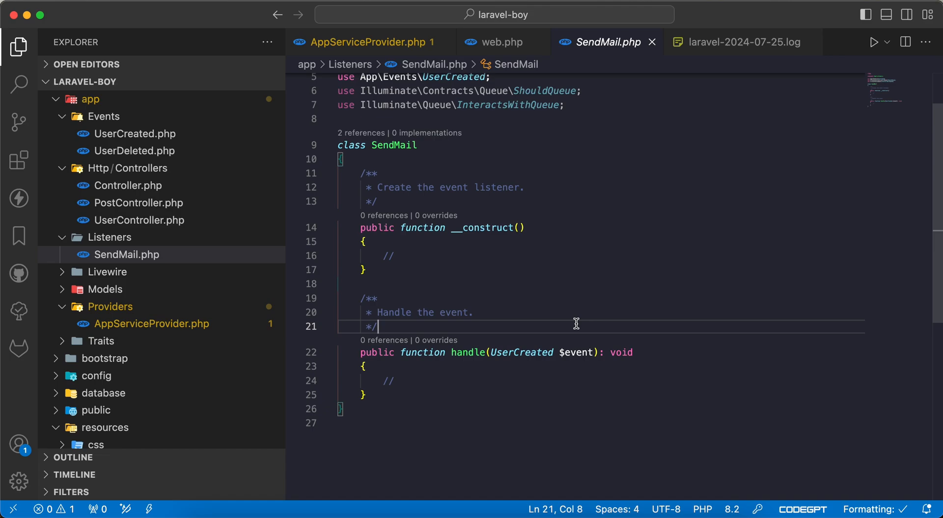
mouse_move(110, 237)
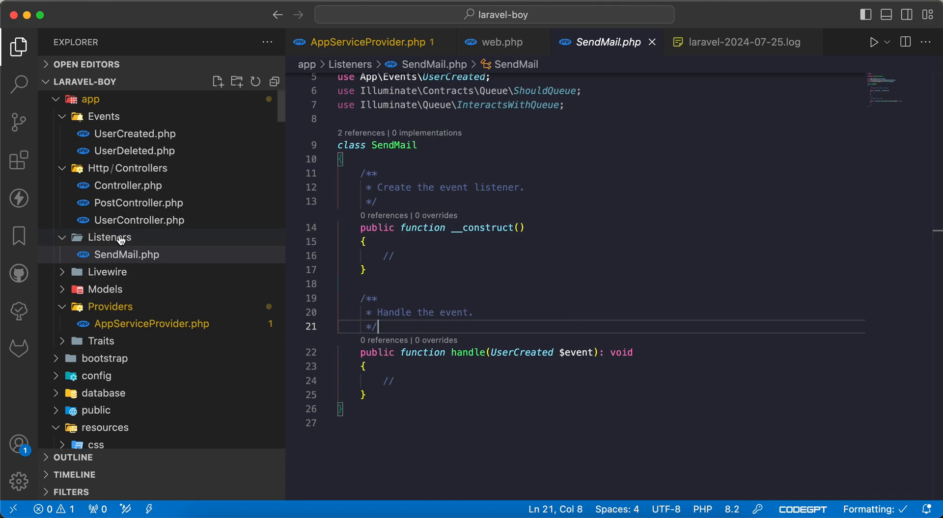
mouse_move(131, 243)
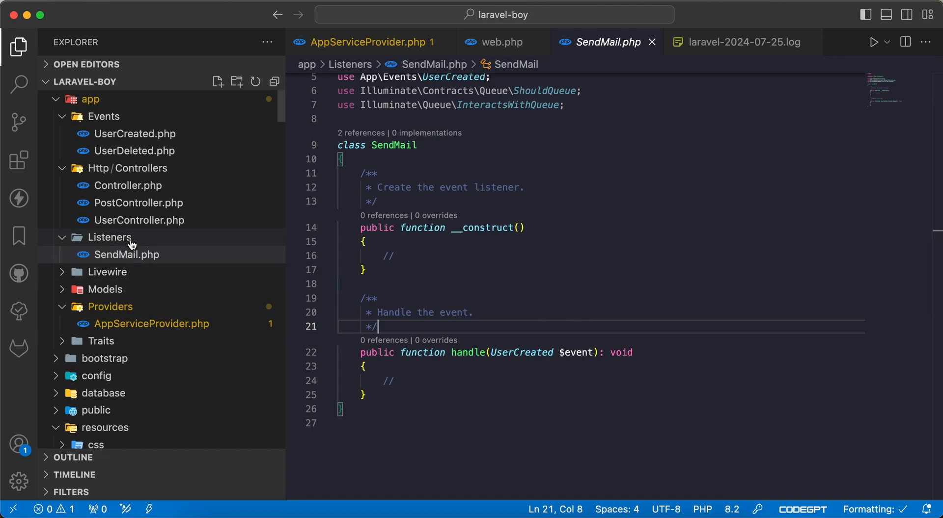
click(465, 353)
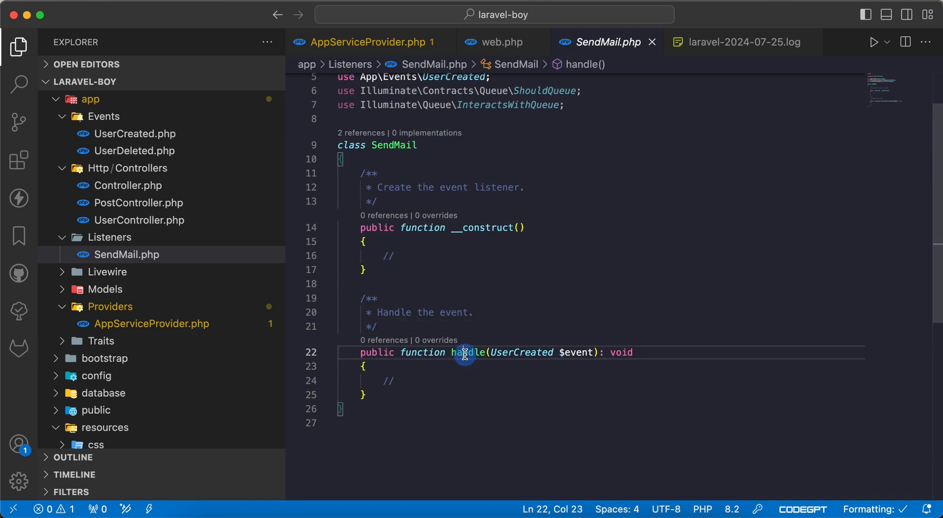
double_click(466, 353)
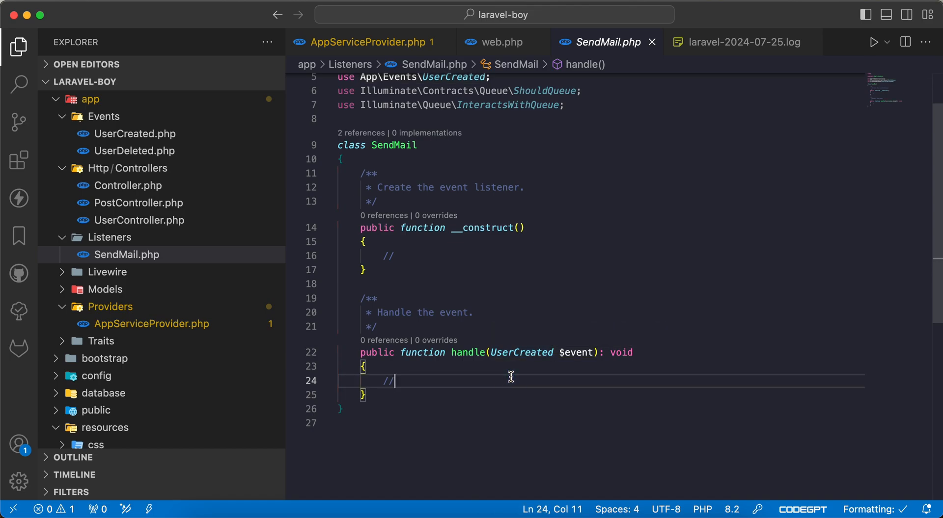
text(logger)
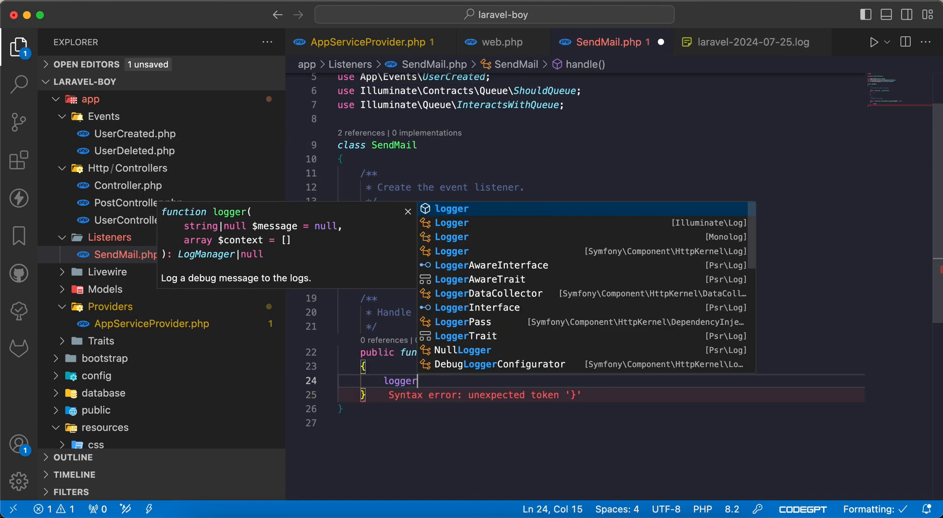
text(()->info(bas)
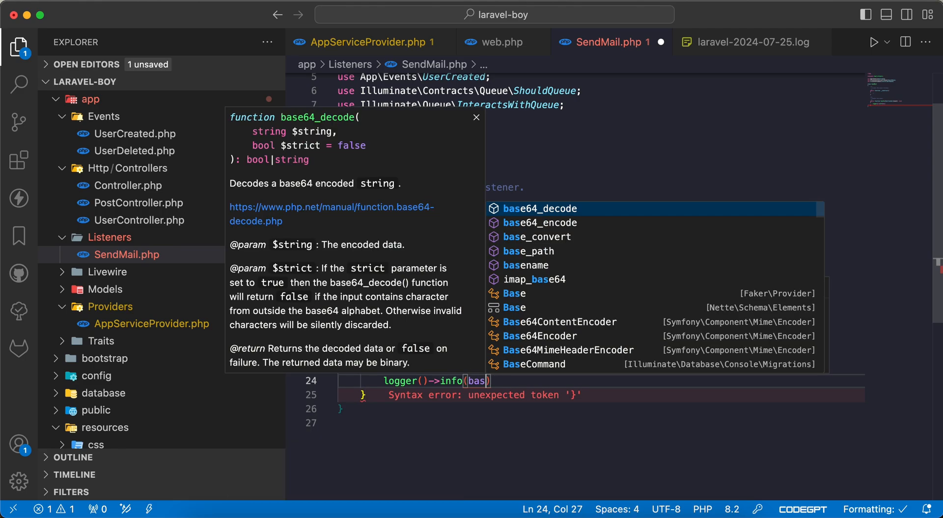
text(class_)
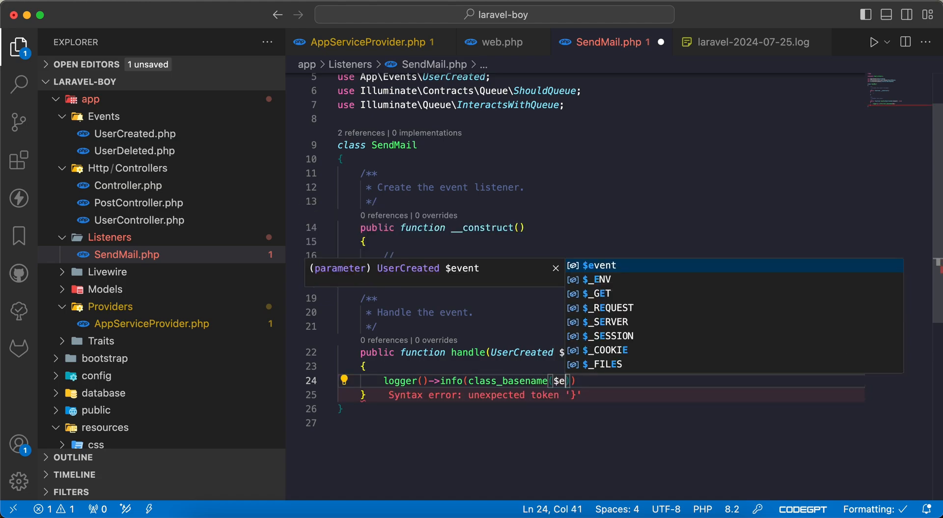
click(502, 42)
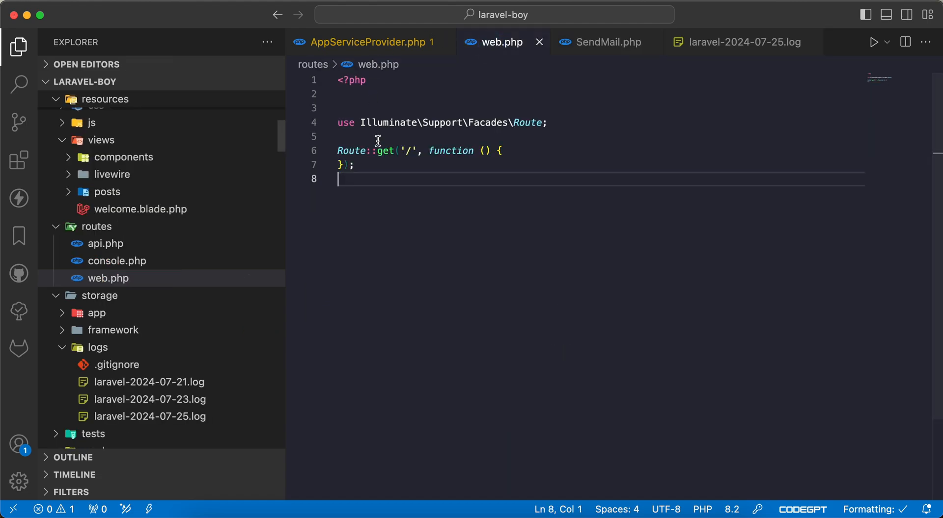
Step: Dispatch UserCreated from the home route and confirm the local.INFO UserCreated log entry
click(603, 42)
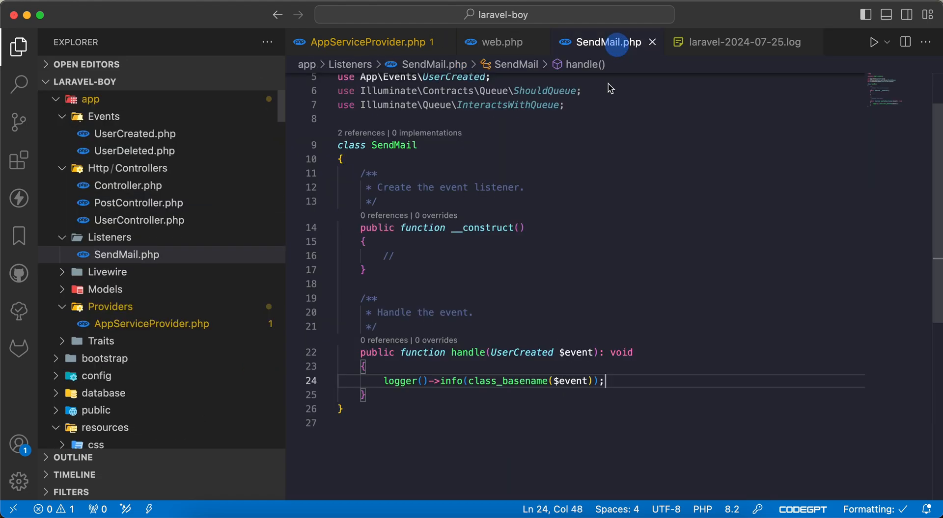
double_click(520, 353)
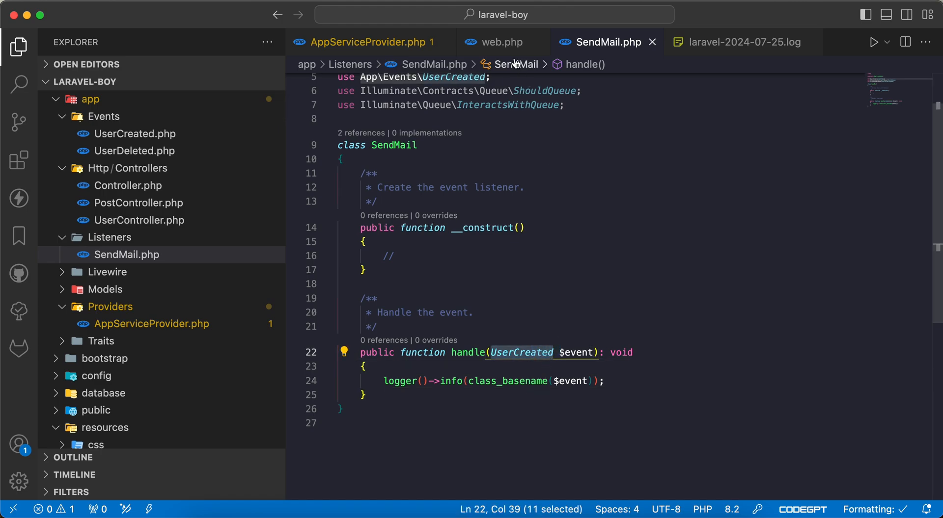
click(501, 42)
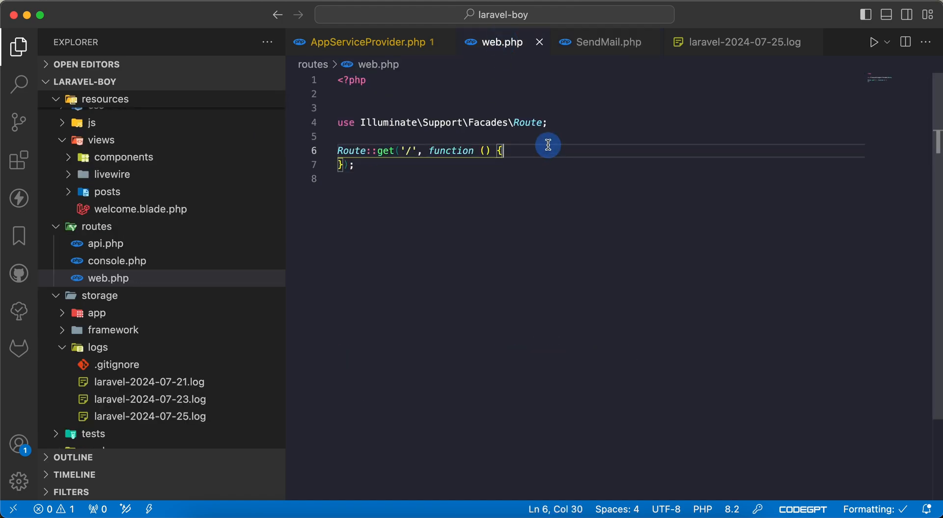
text(Usercrea)
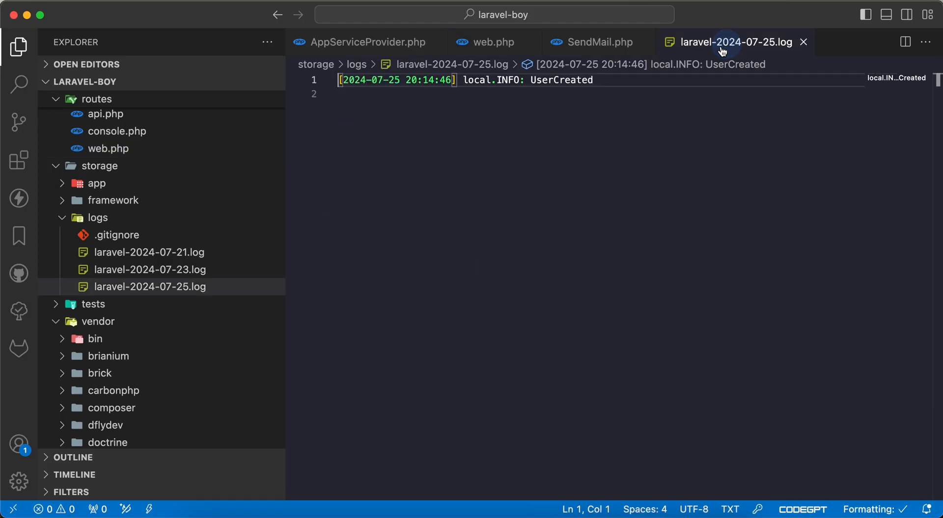
double_click(562, 80)
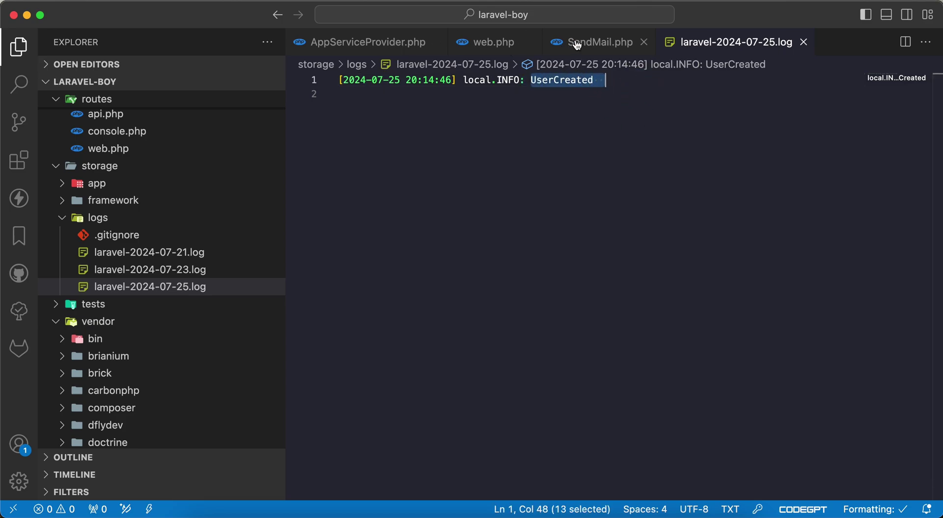
click(596, 42)
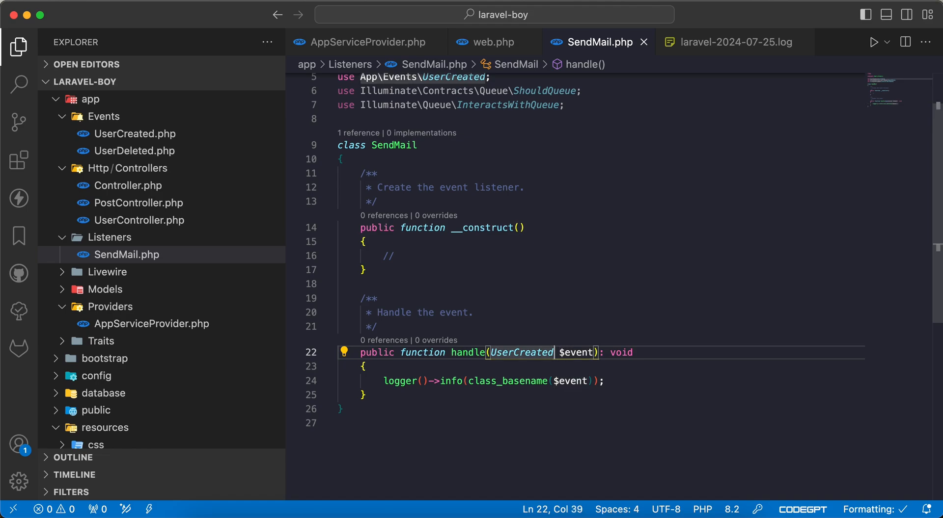
Step: Widen handle() to UserCreated|UserDeleted and dispatch UserDeleted from the web.php route
text(|Use)
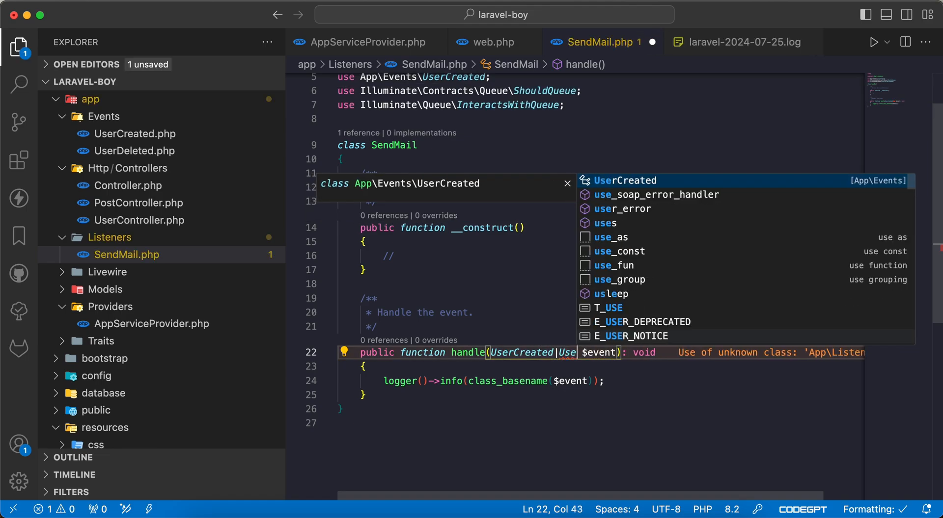
text(rDeleted)
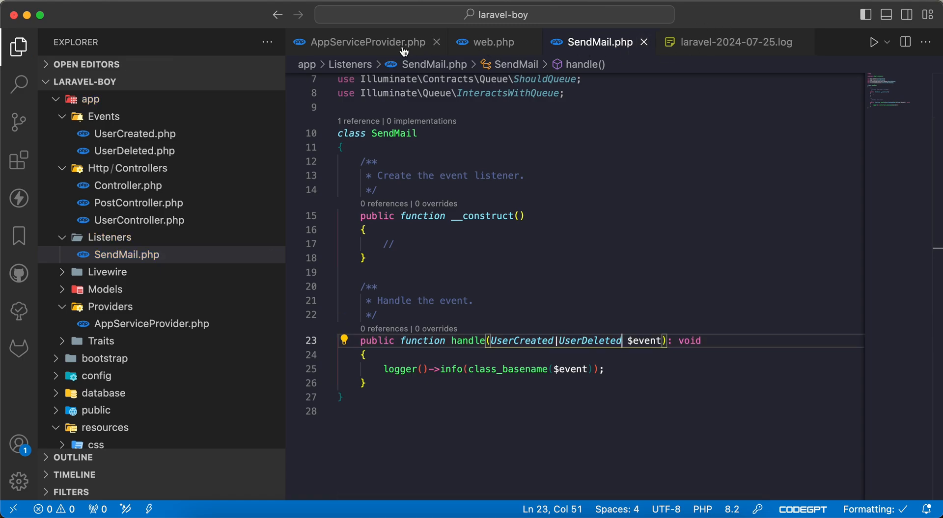
click(493, 42)
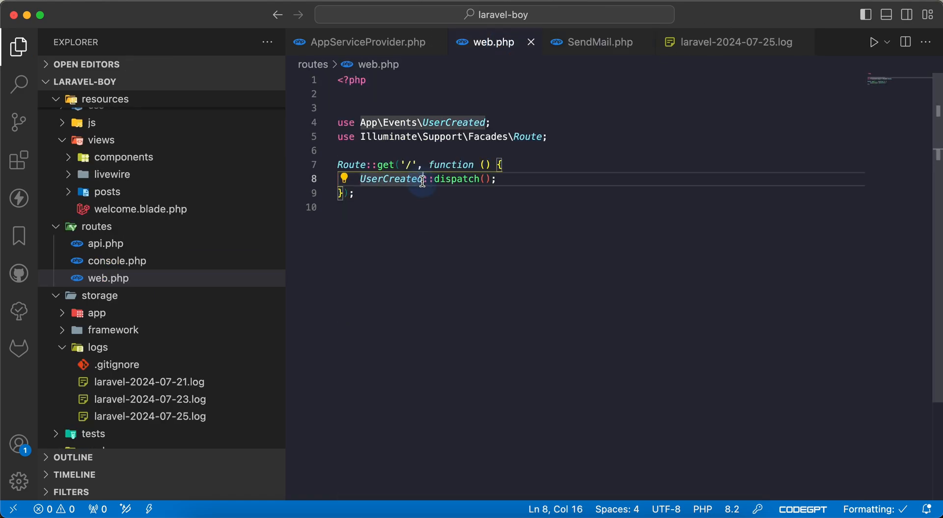
text(UserDele)
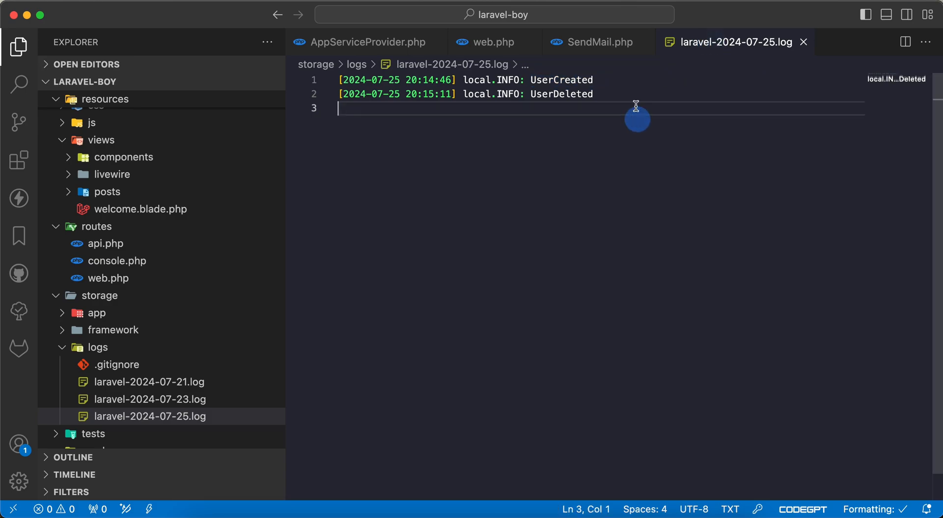
Step: Delete old log lines so one fresh UserDeleted entry remains, then return to SendMail.php
double_click(561, 94)
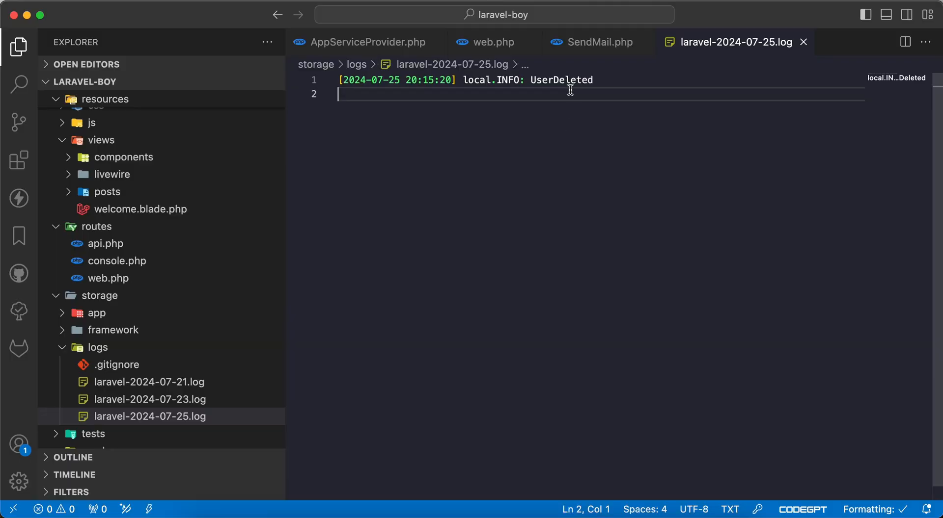
mouse_move(591, 144)
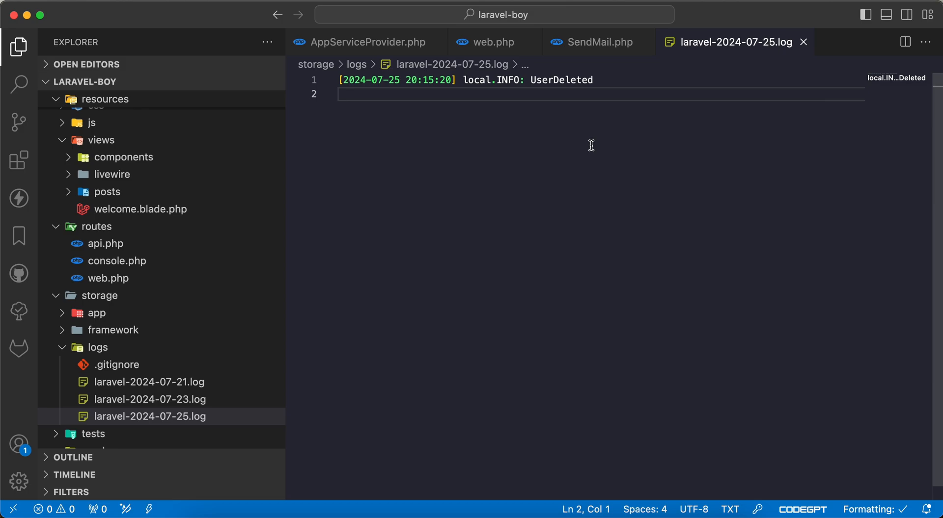
mouse_move(598, 42)
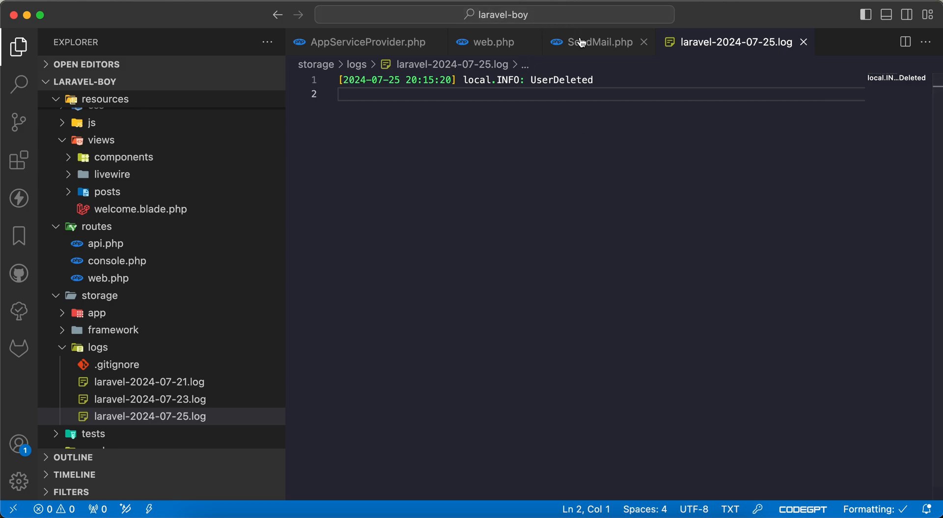
mouse_move(600, 100)
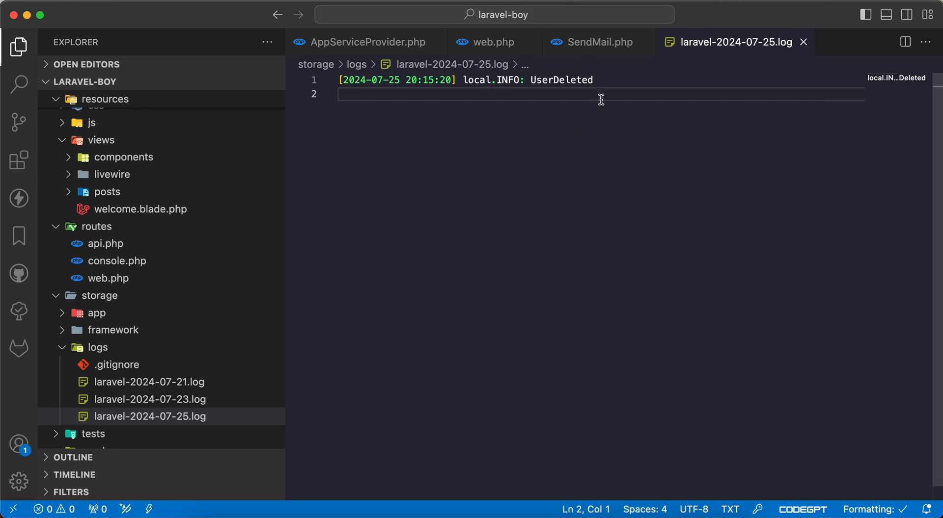
click(595, 42)
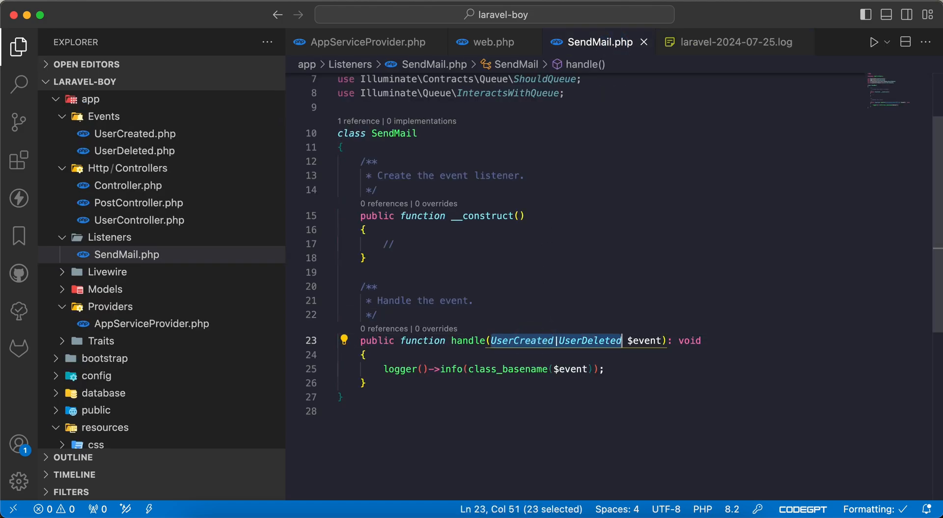
Step: Change handle()'s $event type to object, save, and check the now-empty log
text(object)
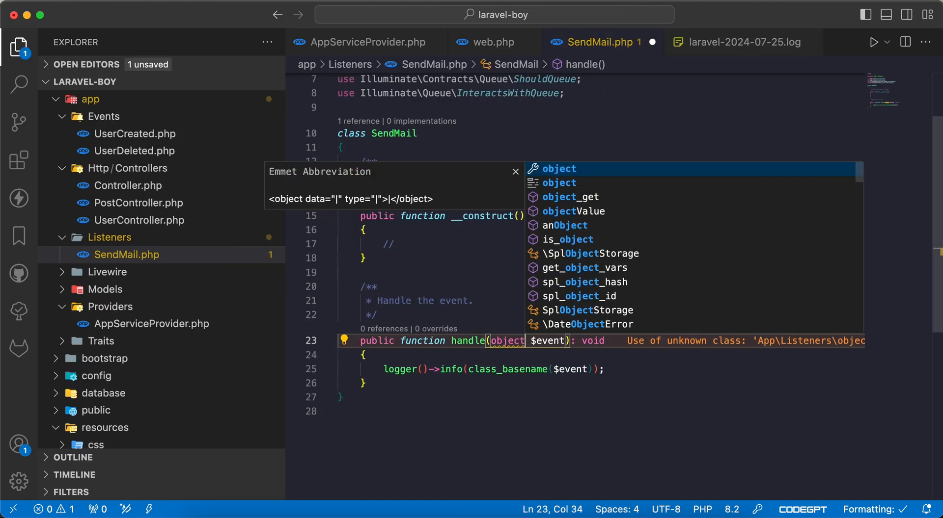
key(Escape)
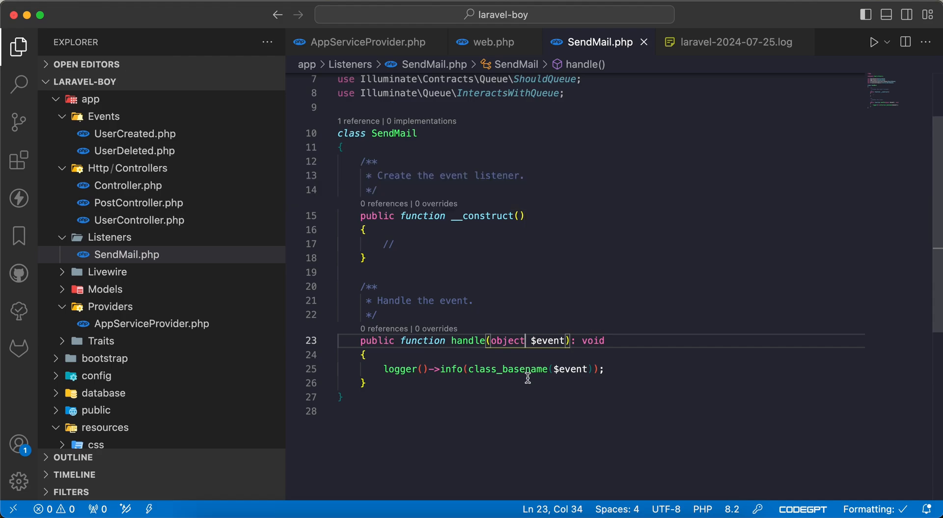
mouse_move(530, 327)
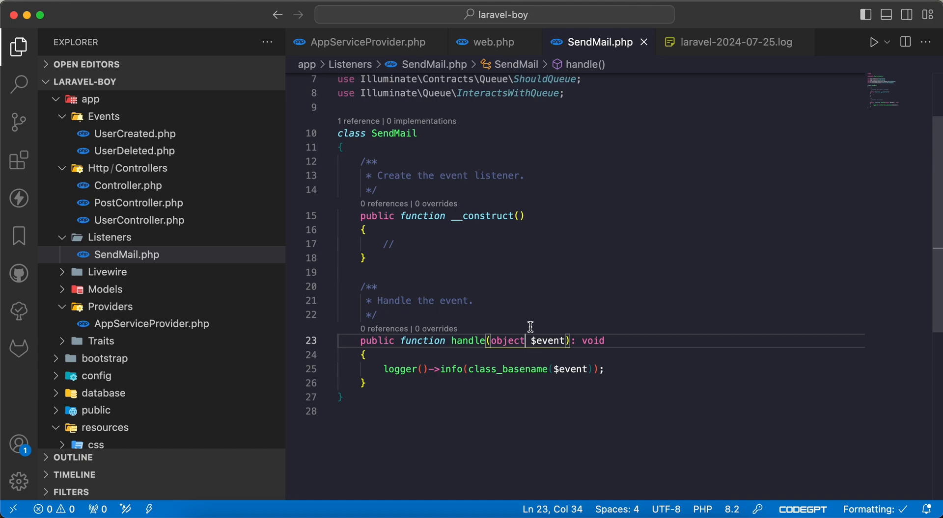
double_click(505, 341)
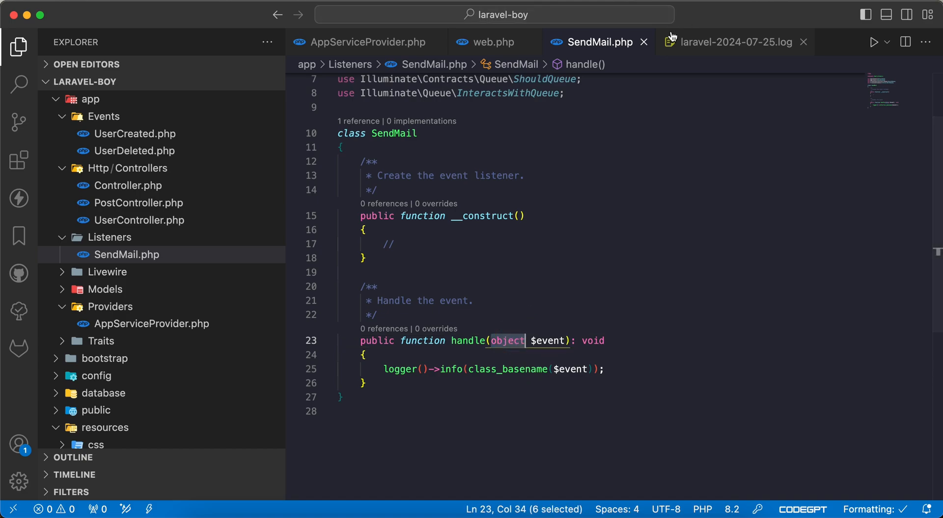
click(733, 43)
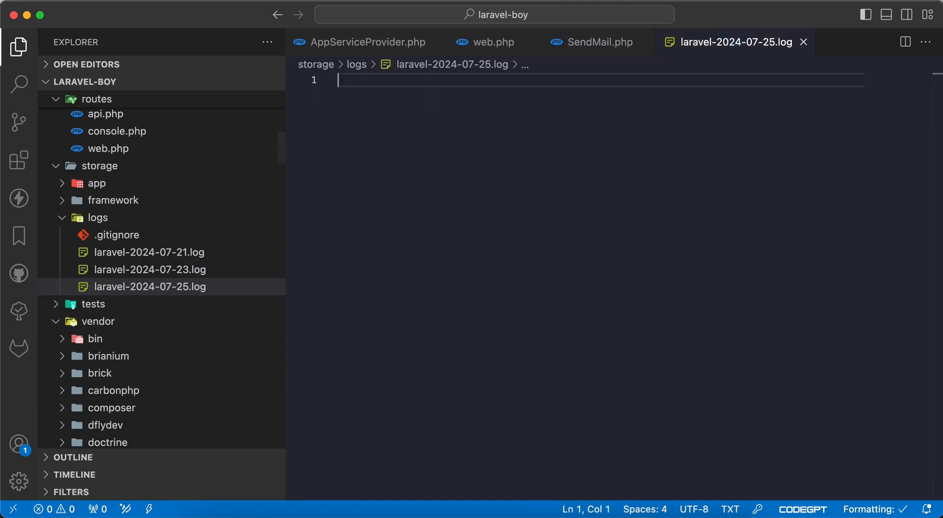
mouse_move(570, 161)
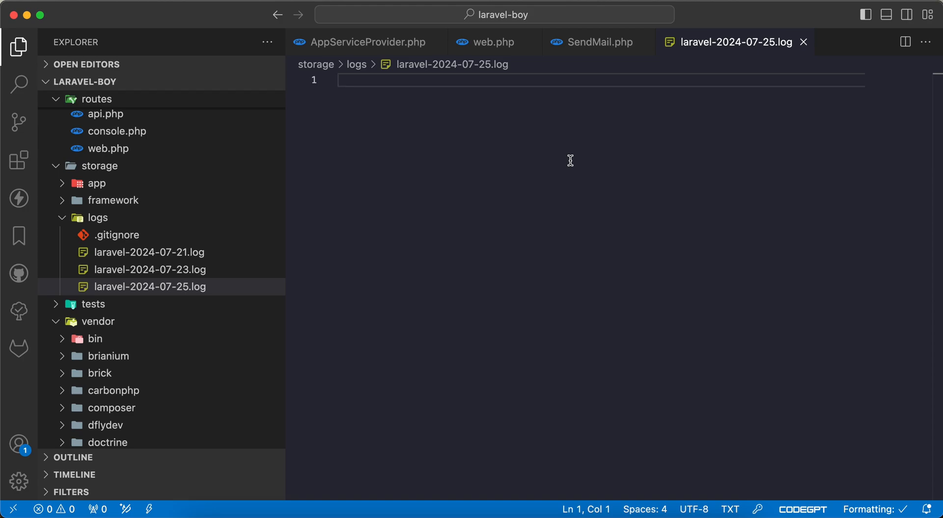
mouse_move(401, 56)
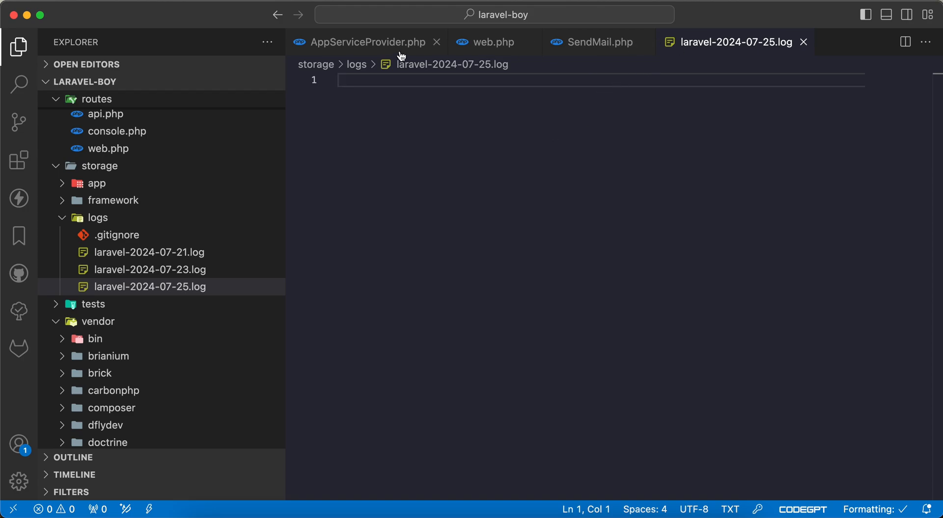
click(367, 42)
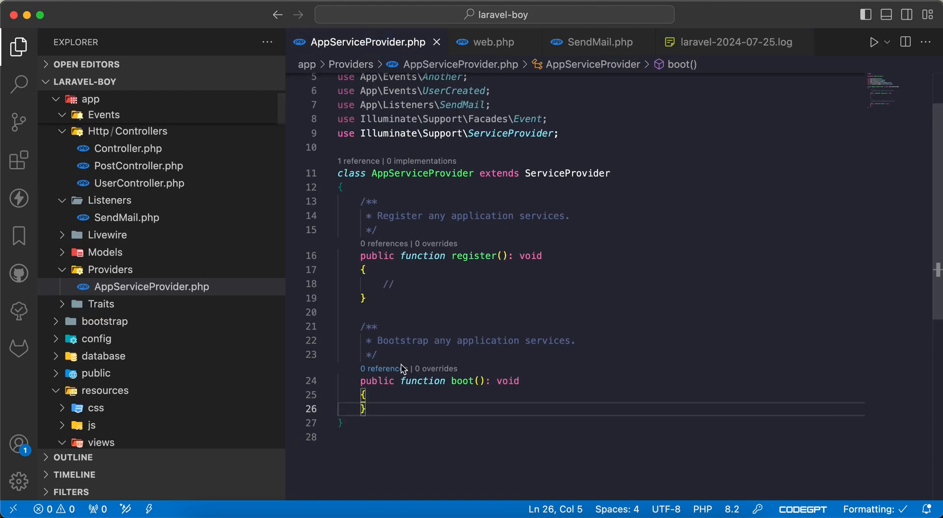
Step: Write Event::listen([UserCreated::class, UserDeleted::class], SendMail::class); in boot()
text(Even)
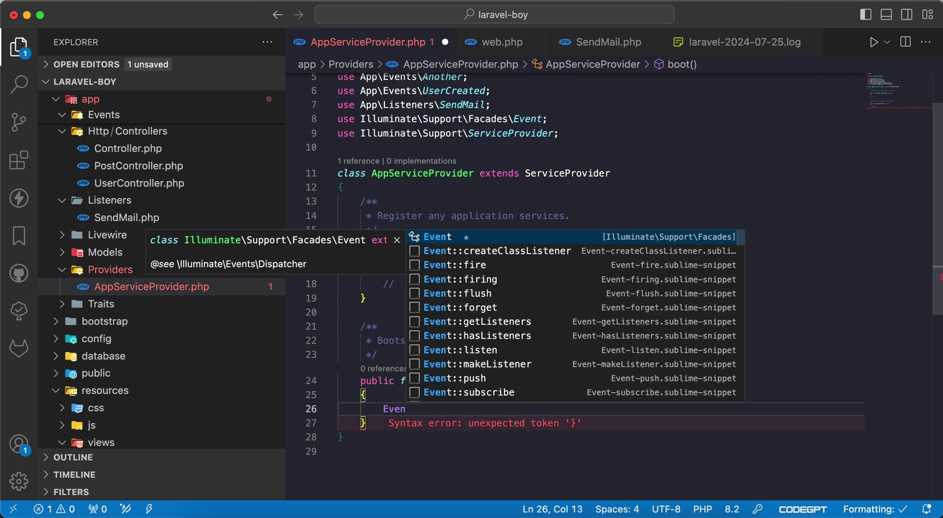
text(t::l)
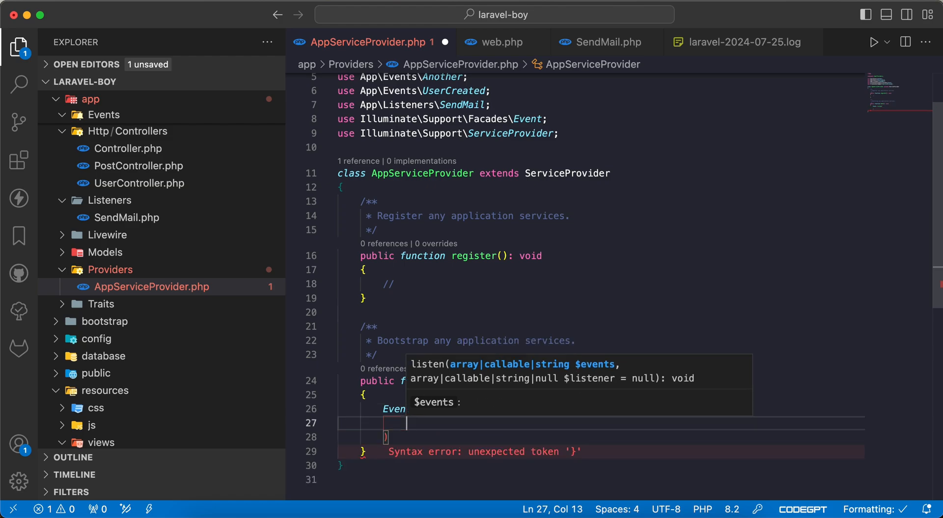
text(Userc)
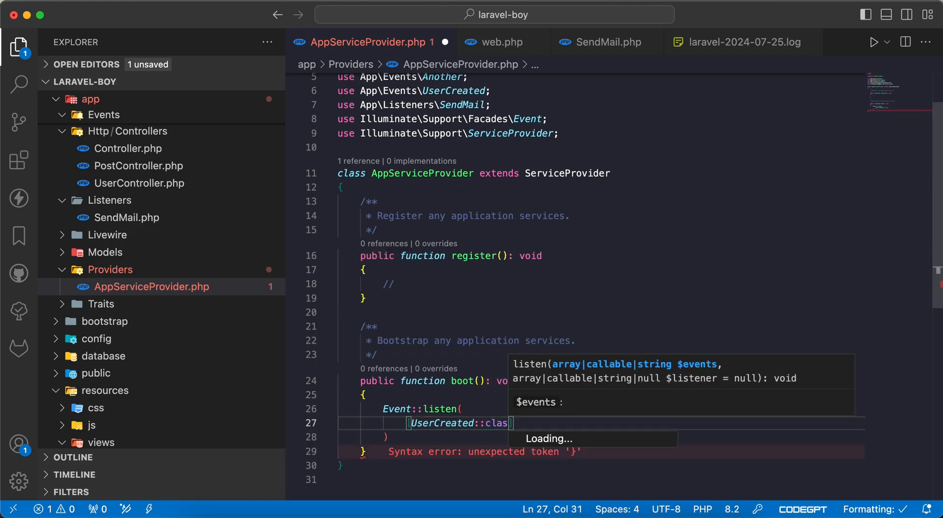
text(s,)
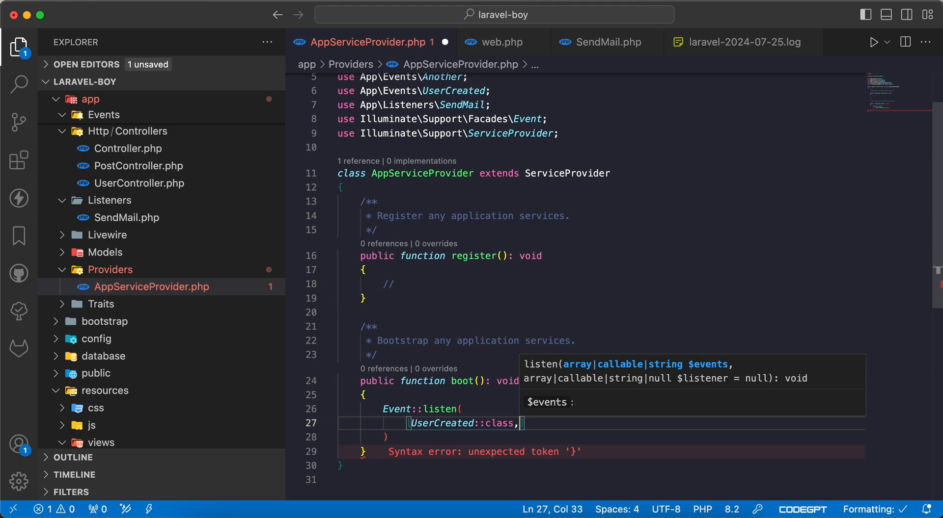
text(UserDE)
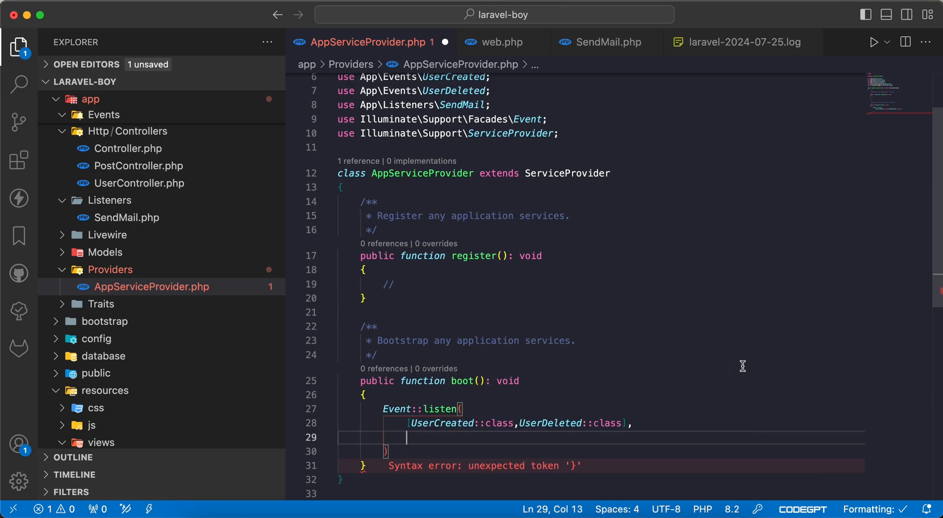
text(SendMail)
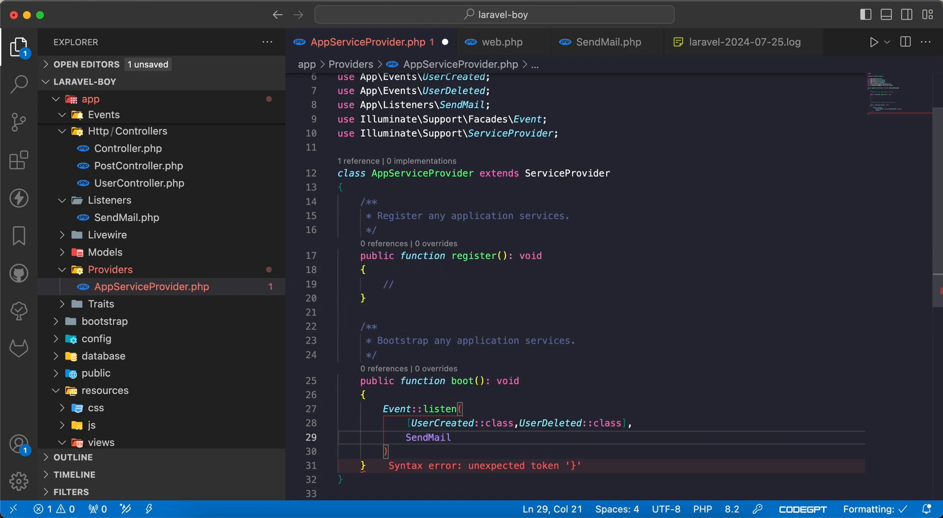
text(::class)
click(601, 451)
text(;)
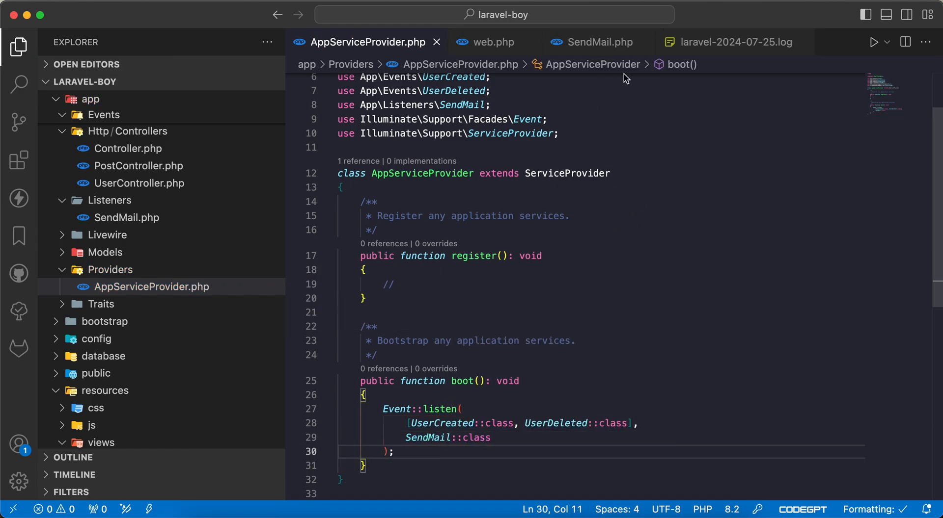
Step: Add UserCreated::dispatch() after UserDeleted::dispatch() in the home route, then recheck the log
click(736, 43)
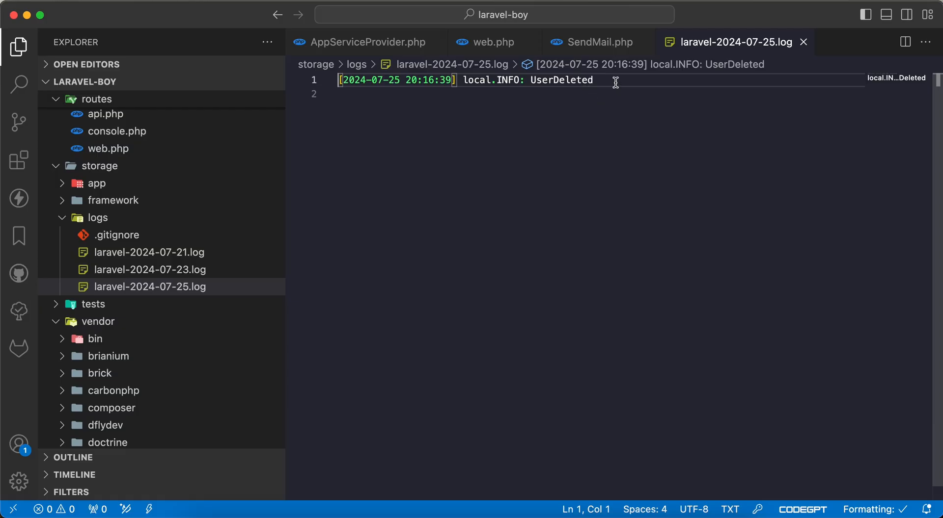
click(493, 42)
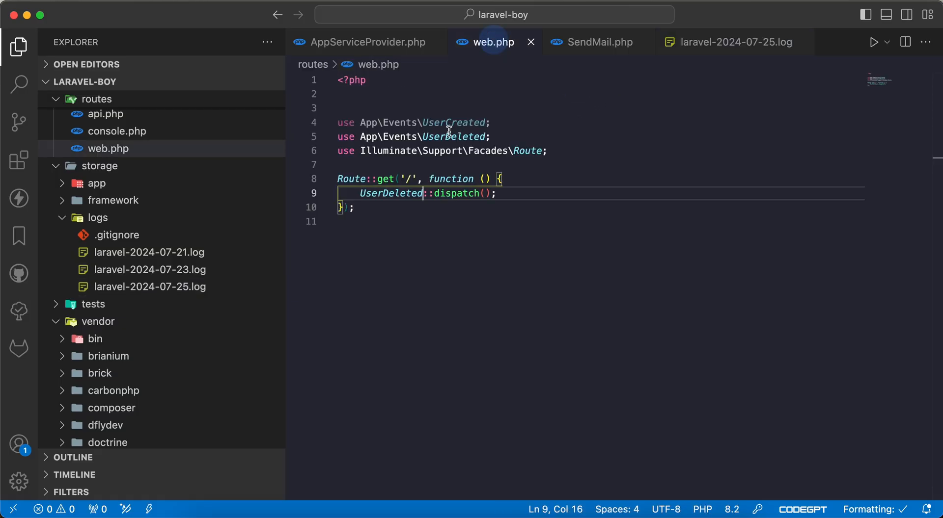
text(UserDeleted::dispatch();)
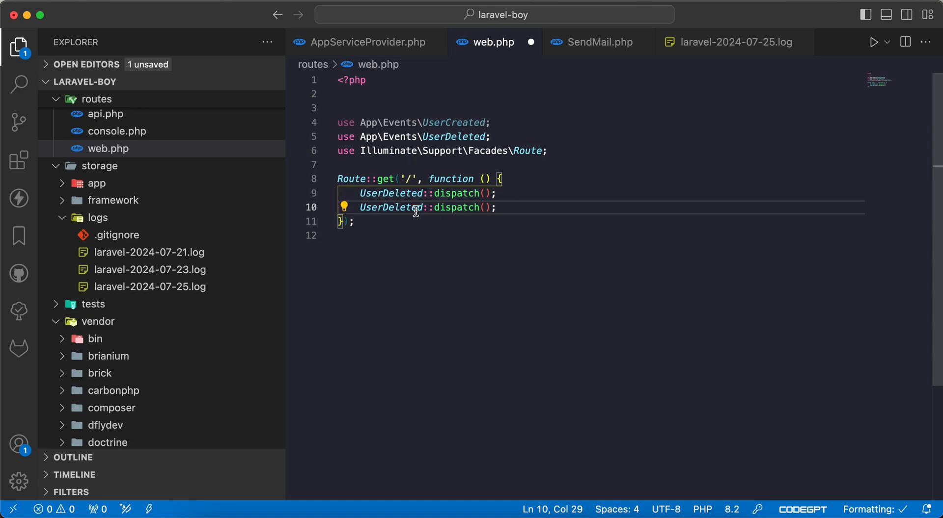
text(UserCreated)
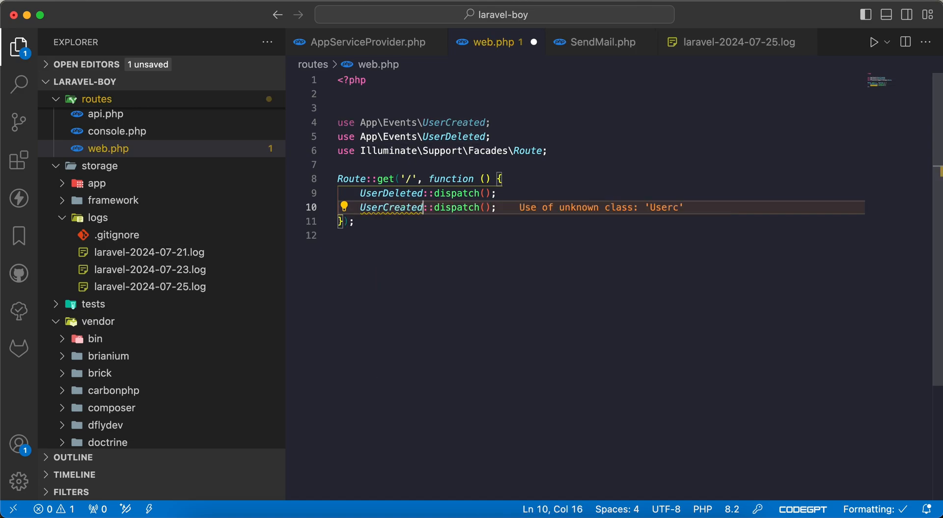
click(731, 42)
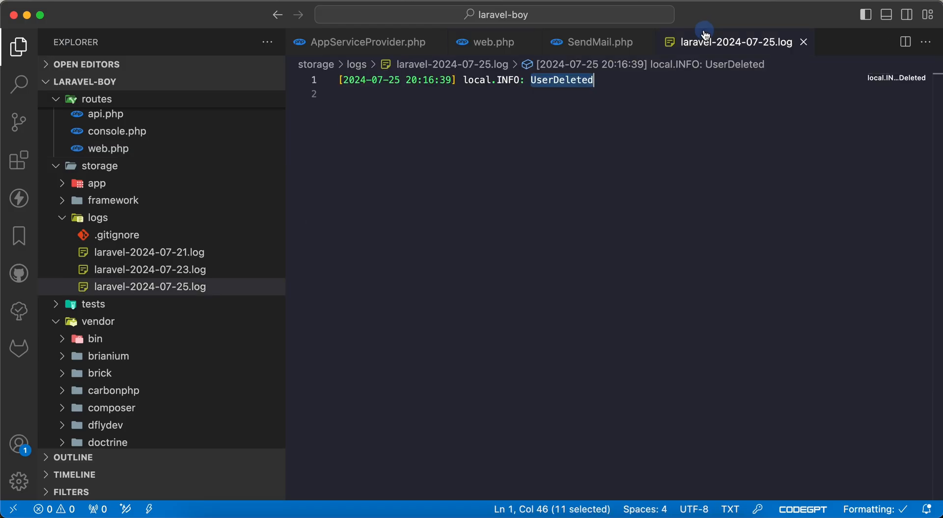